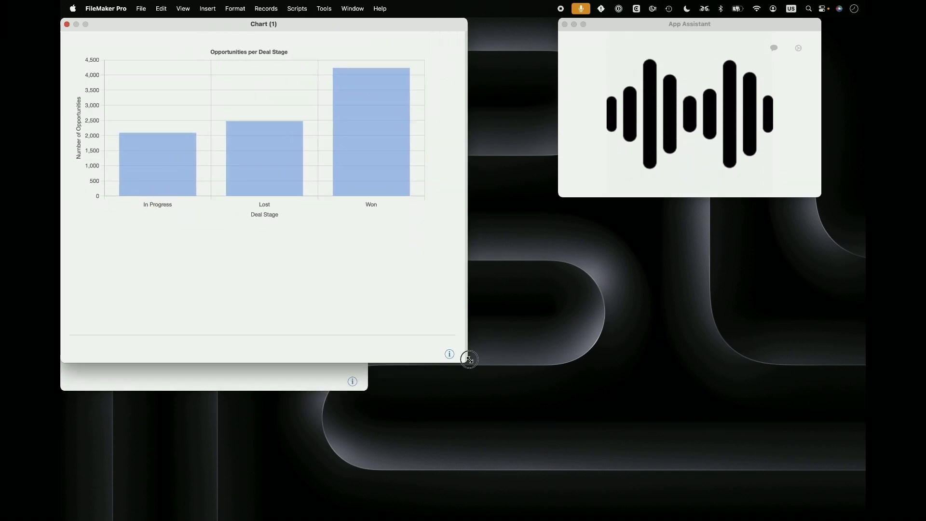
# Enlarge the Opportunities per Deal Stage bar chart window.
pyautogui.moveTo(468, 359); pyautogui.dragTo(544, 323)
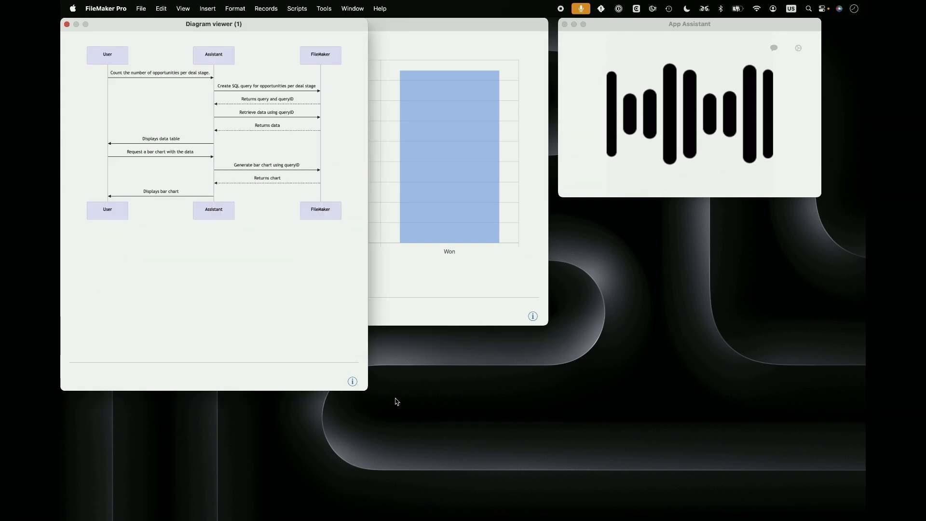
# Enlarge the Diagram viewer window to read the user–assistant–FileMaker sequence diagram.
pyautogui.moveTo(366, 390); pyautogui.dragTo(523, 467)
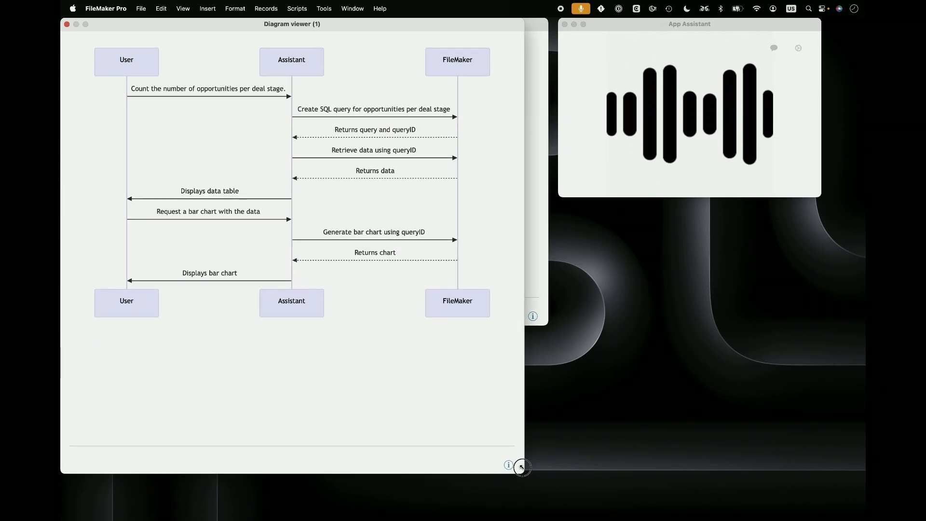
pyautogui.moveTo(522, 467); pyautogui.dragTo(524, 465)
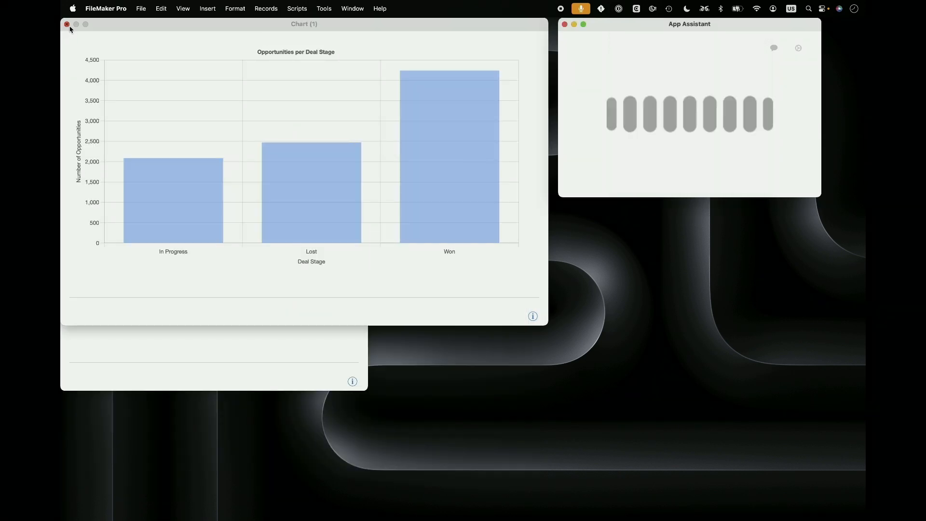
# Close the deal-stage chart, view the sales schema diagram, and refocus App Assistant.
pyautogui.click(66, 24)
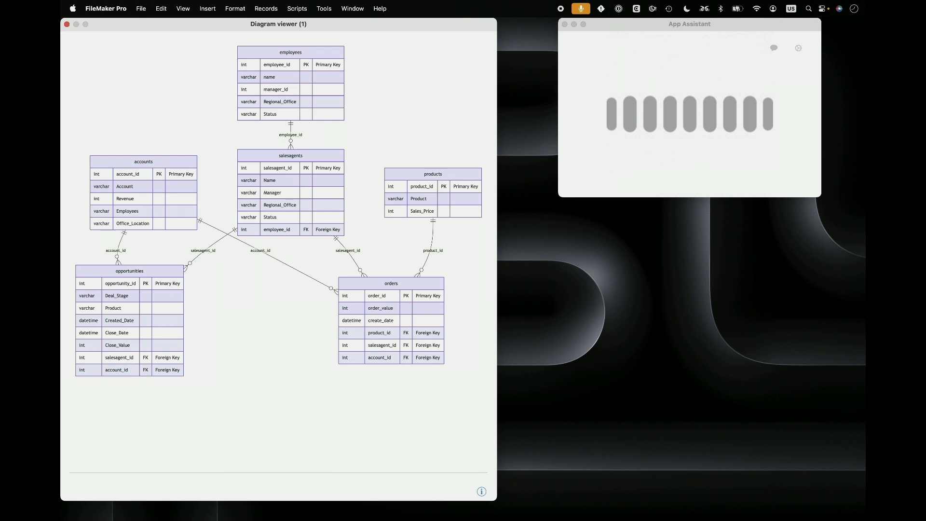
pyautogui.click(689, 24)
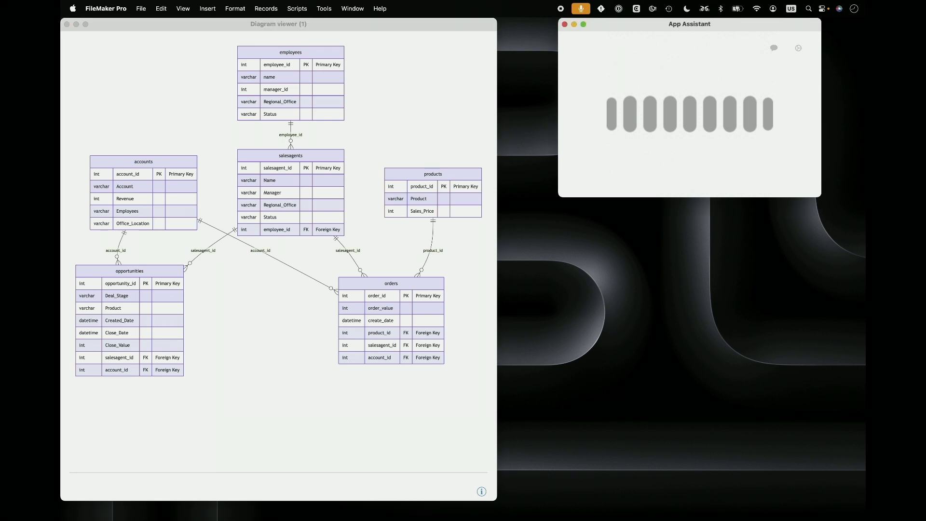